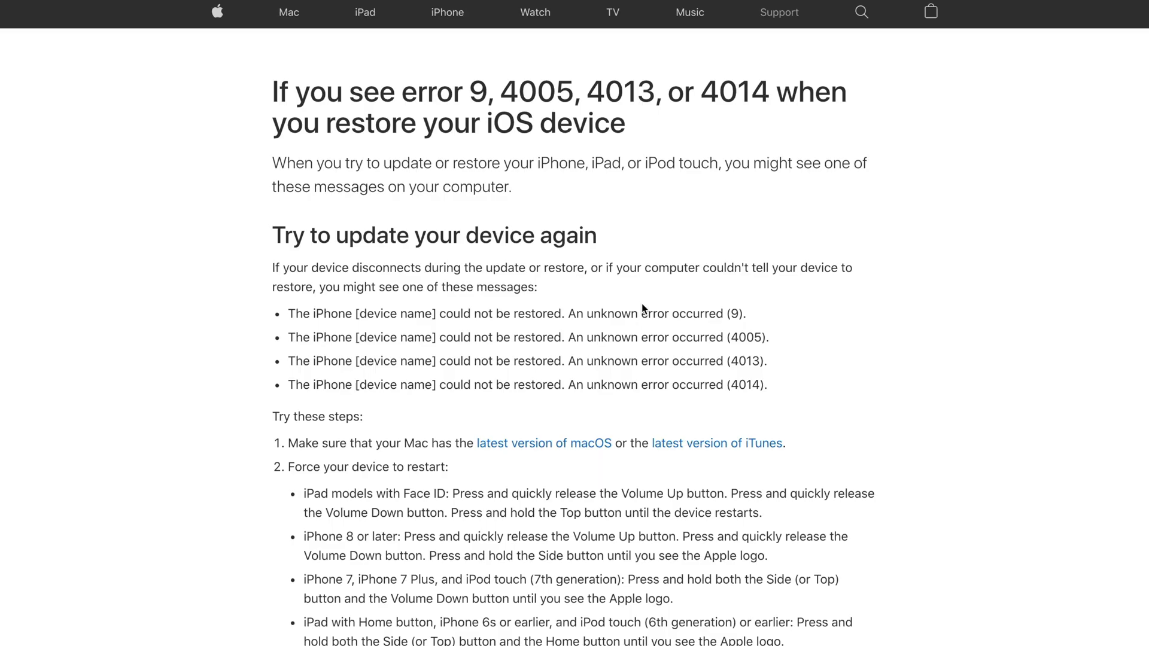
{"action": "mouse_move", "coordinate": [941, 337]}
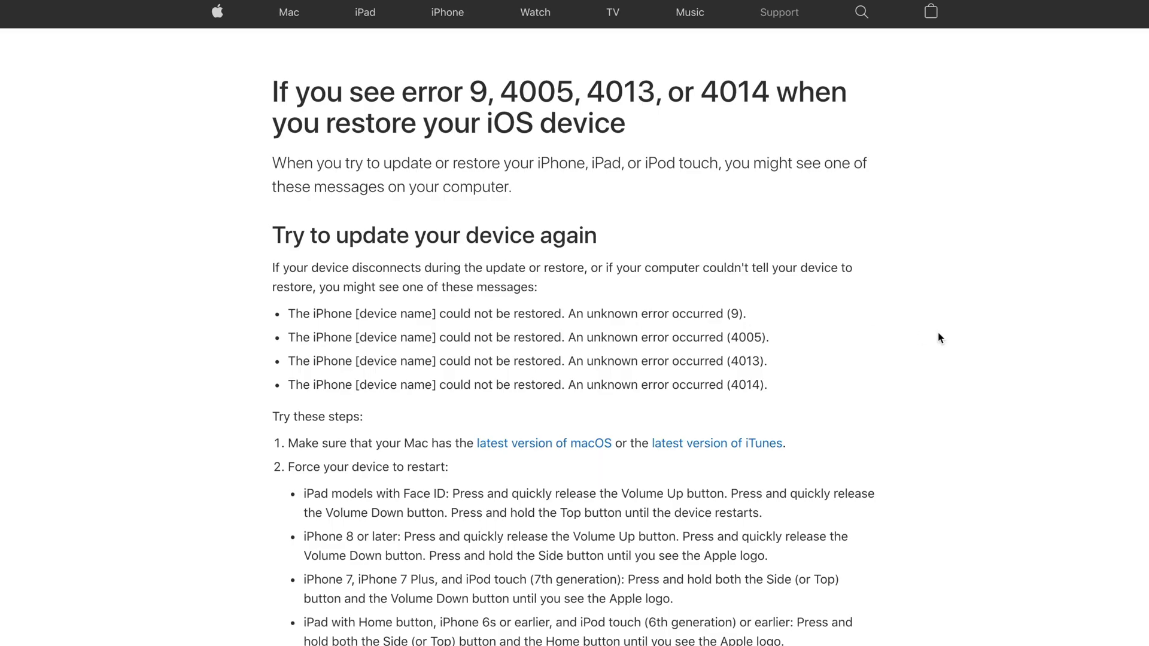
Step: Use iTunes' Help menu to check for a newer iTunes version
{"action": "scroll", "scroll_direction": "down", "scroll_amount": 3}
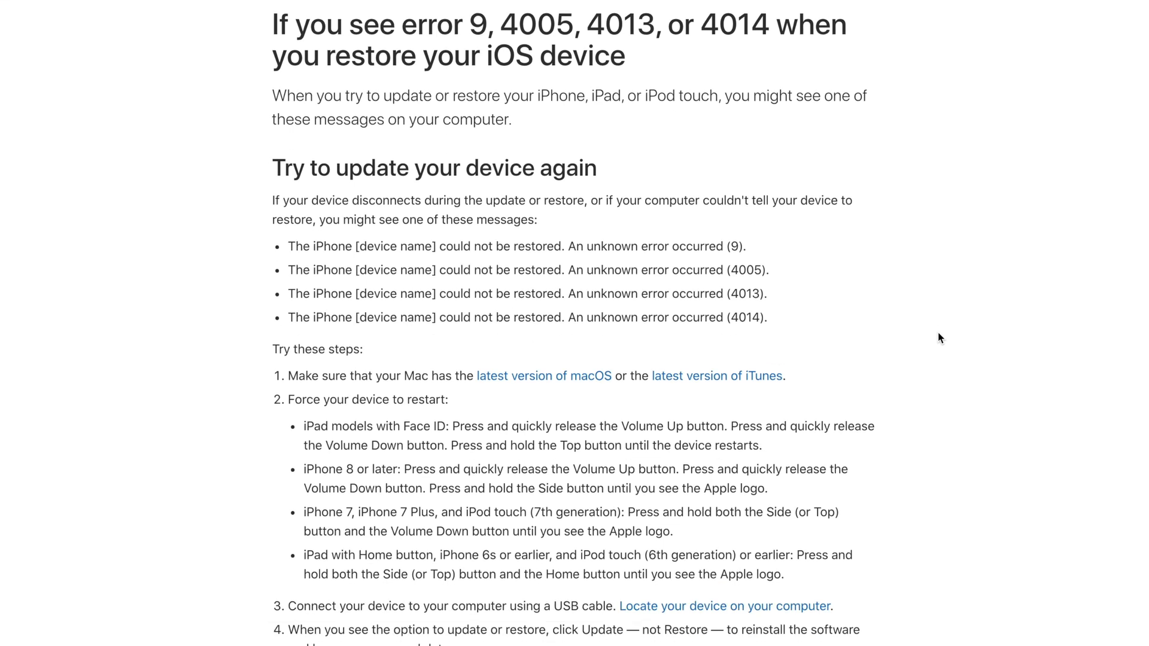
{"action": "scroll", "scroll_direction": "down", "scroll_amount": 3}
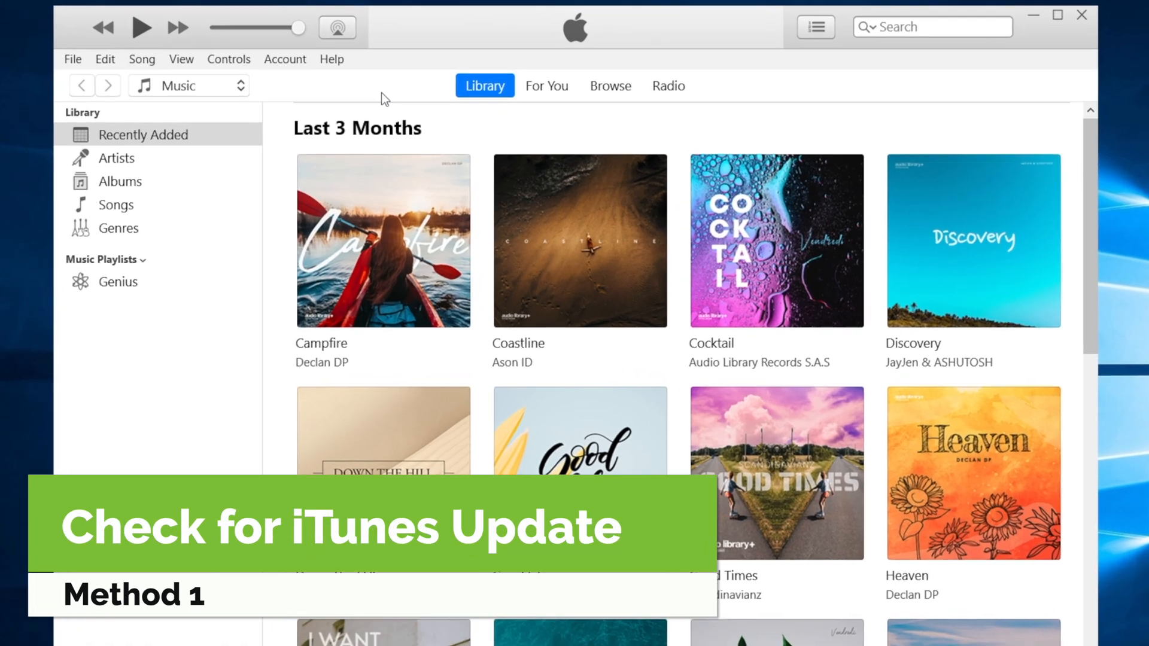
{"action": "left_click", "coordinate": [332, 59]}
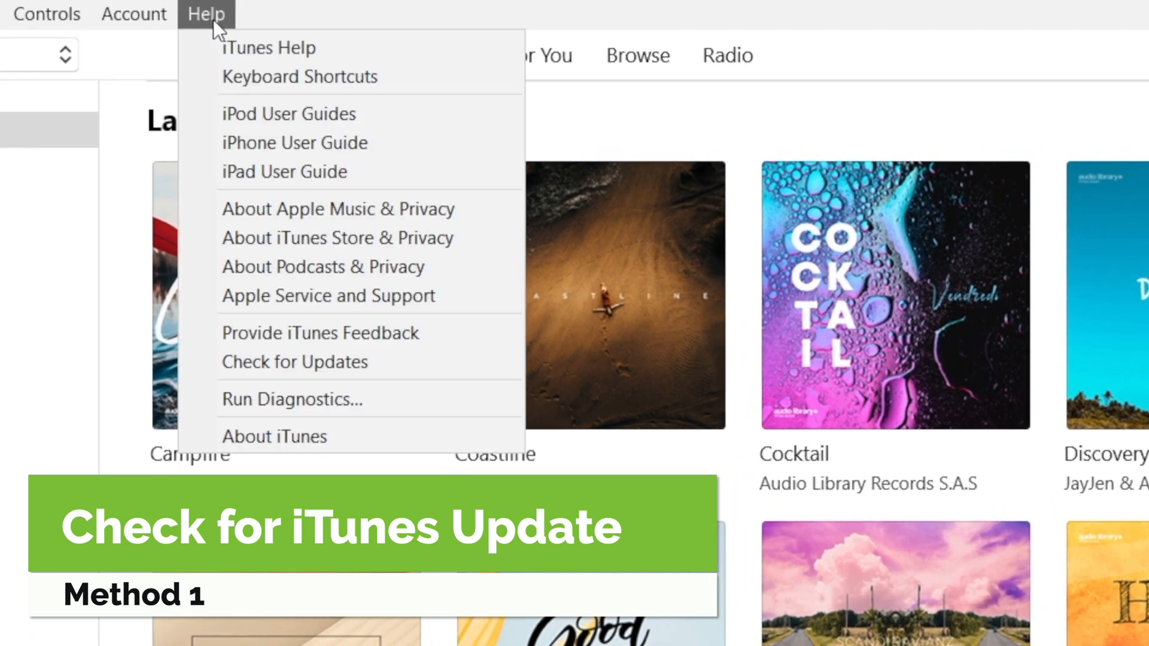
{"action": "left_click", "coordinate": [294, 361]}
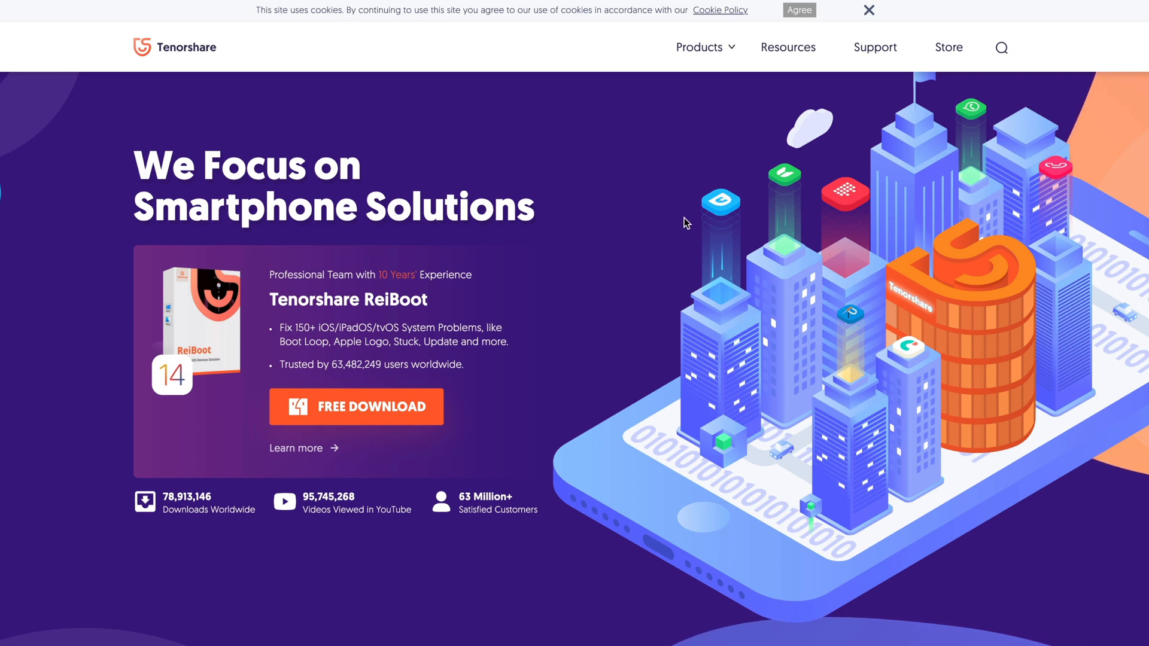
Step: View the ReiBoot product page from the Tenorshare homepage down to its Free Download button
{"action": "left_click", "coordinate": [699, 47]}
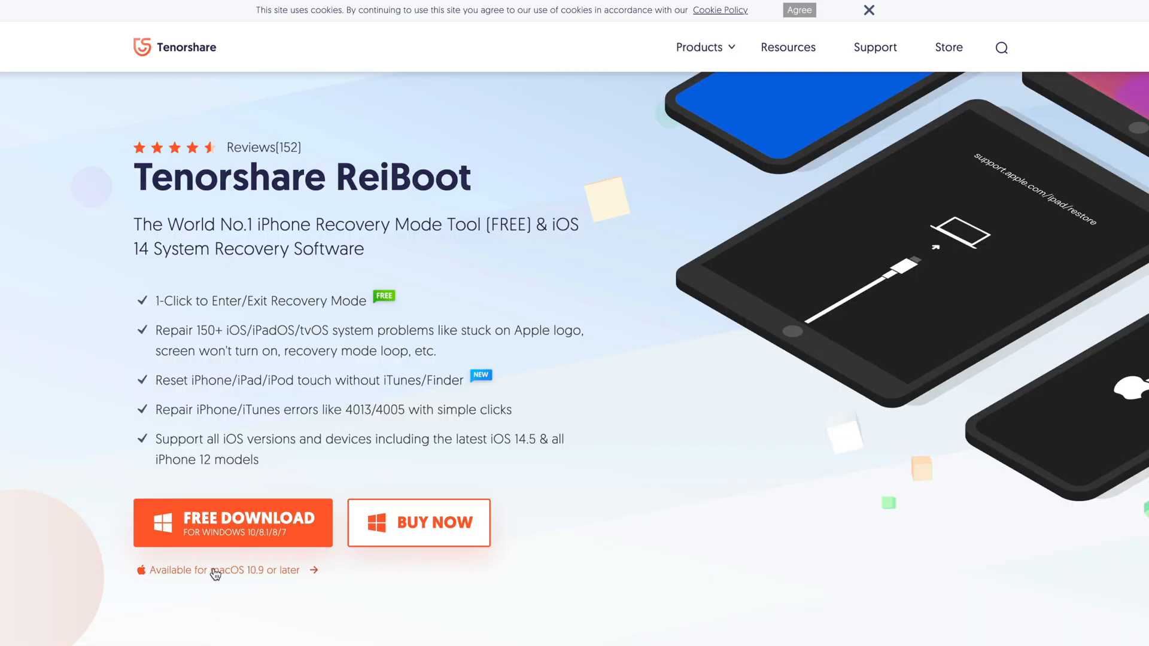
{"action": "scroll", "scroll_direction": "down", "scroll_amount": 3}
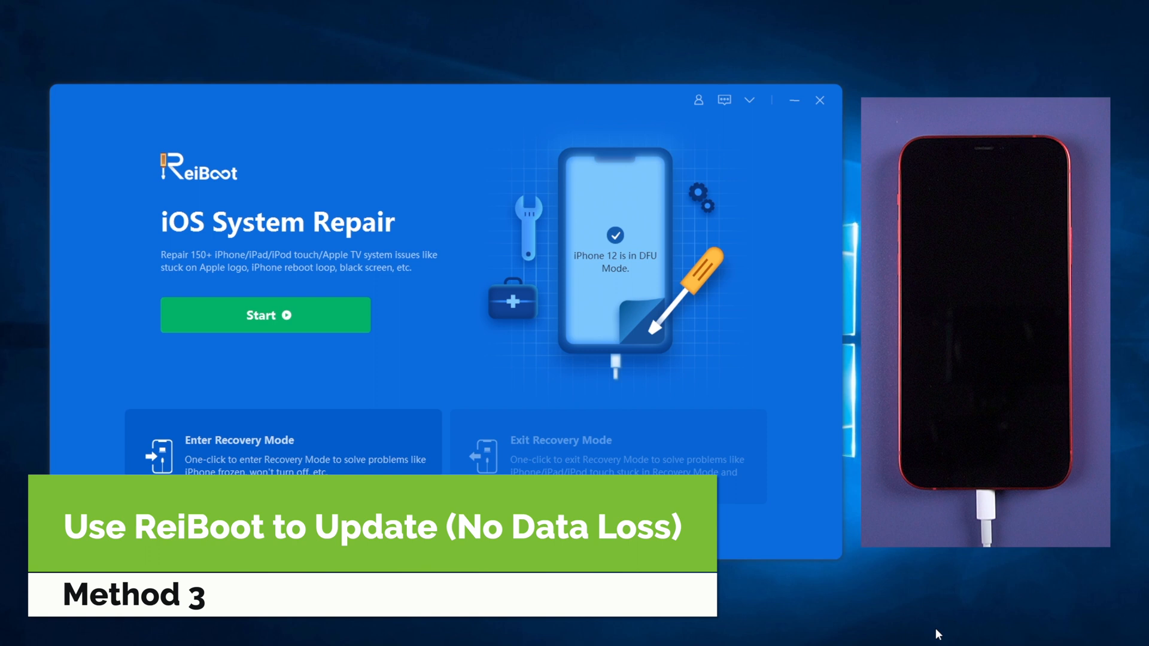
{"action": "mouse_move", "coordinate": [945, 635]}
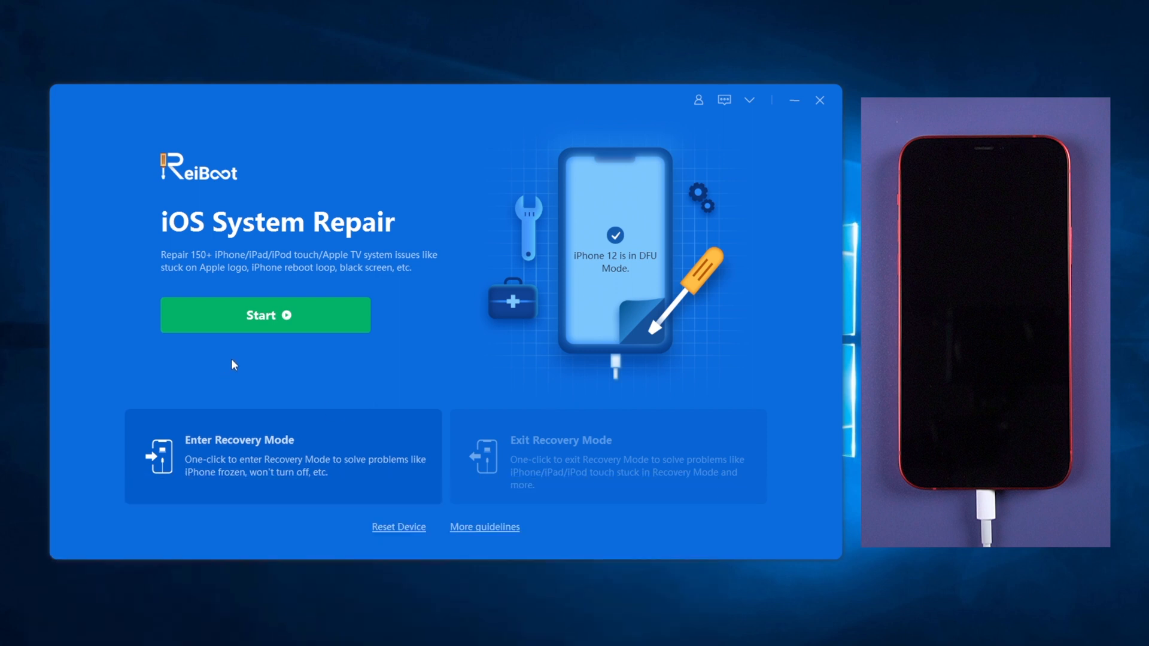
Step: Start iOS system repair, pick data-keeping Standard Repair and download firmware 14.5.1 for the iPhone 12
{"action": "left_click", "coordinate": [265, 315]}
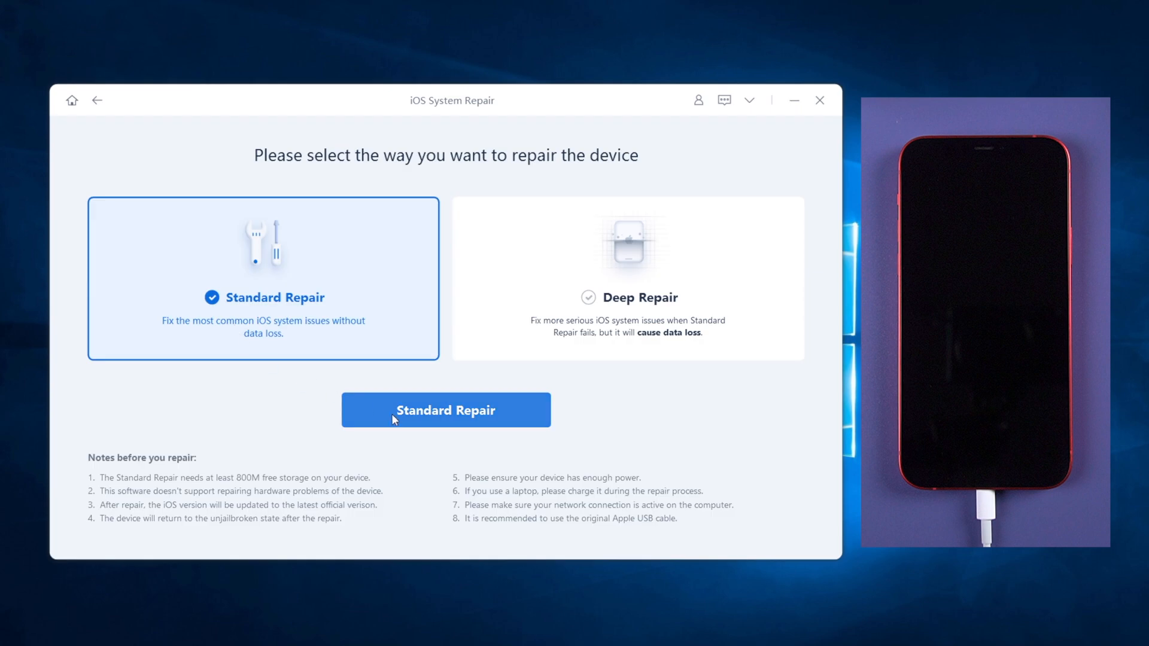
{"action": "left_click", "coordinate": [445, 409]}
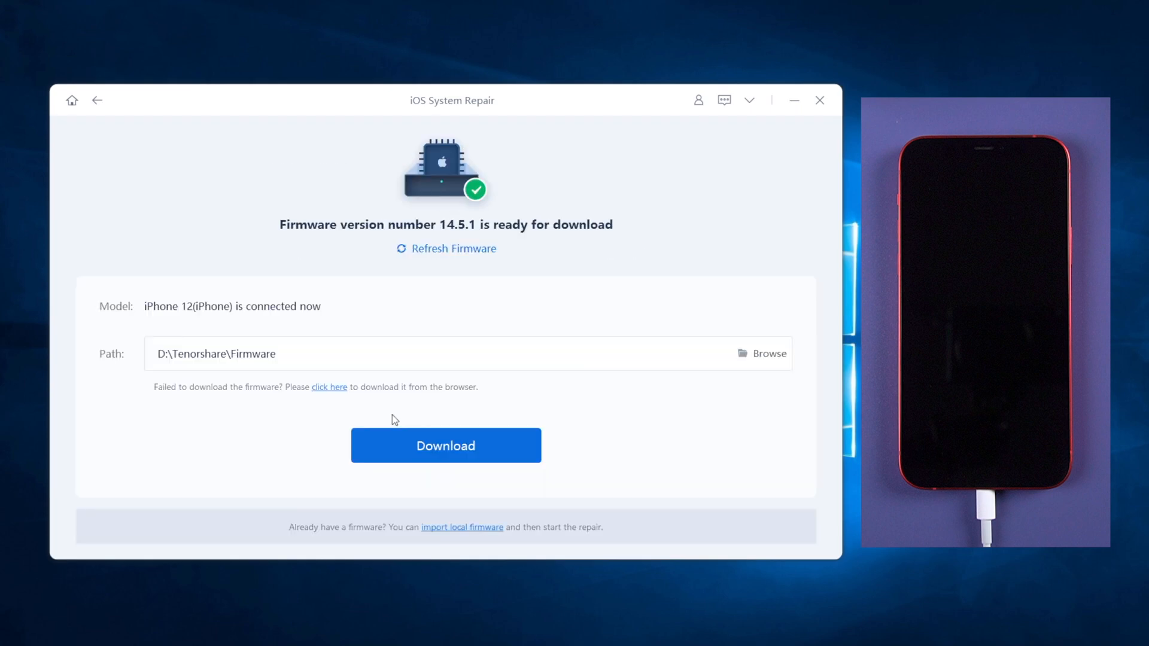
{"action": "left_click", "coordinate": [445, 445]}
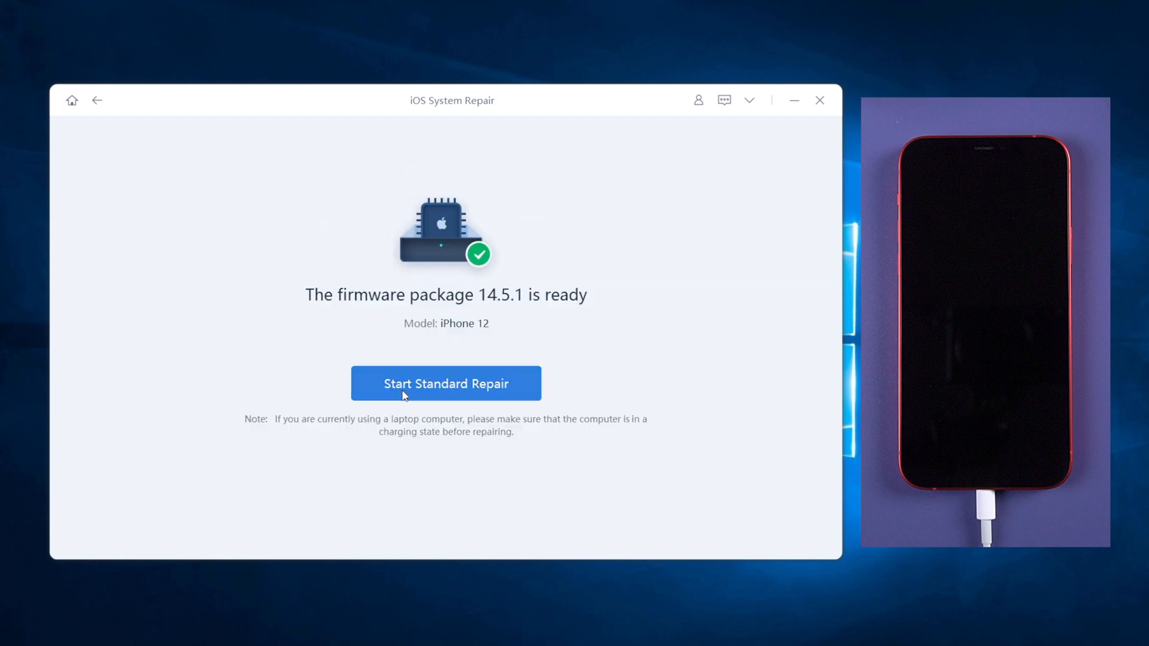
Step: Run Standard Repair with the 14.5.1 firmware to restore the iPhone 12 without data loss
{"action": "left_click", "coordinate": [445, 383]}
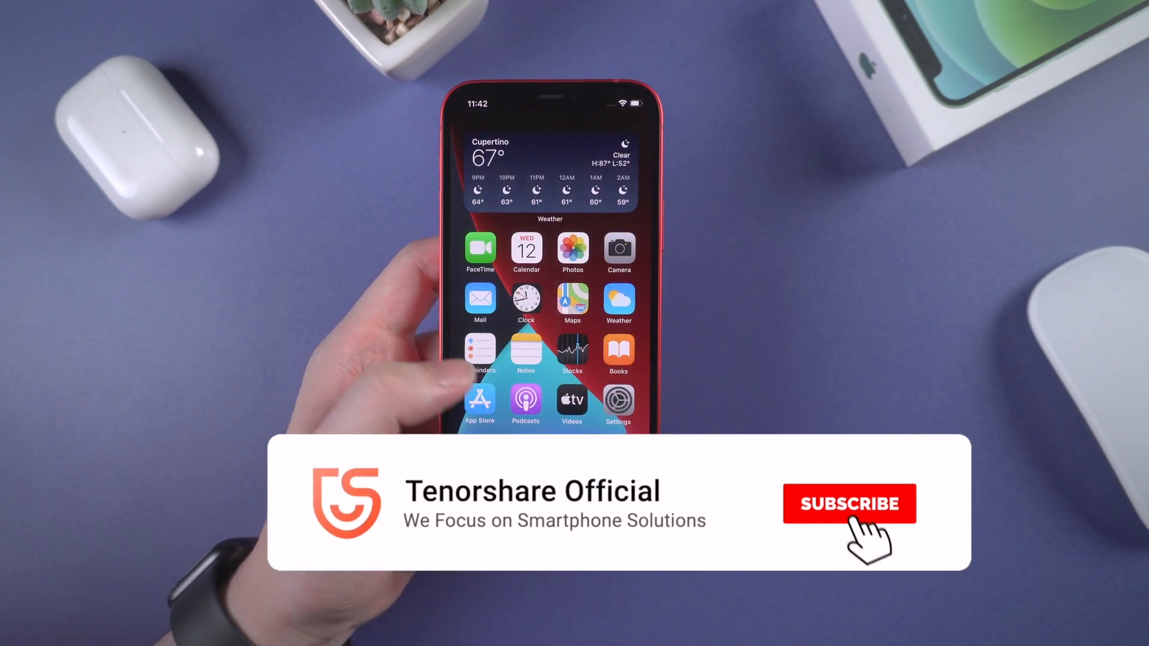
{"action": "left_click", "coordinate": [850, 503]}
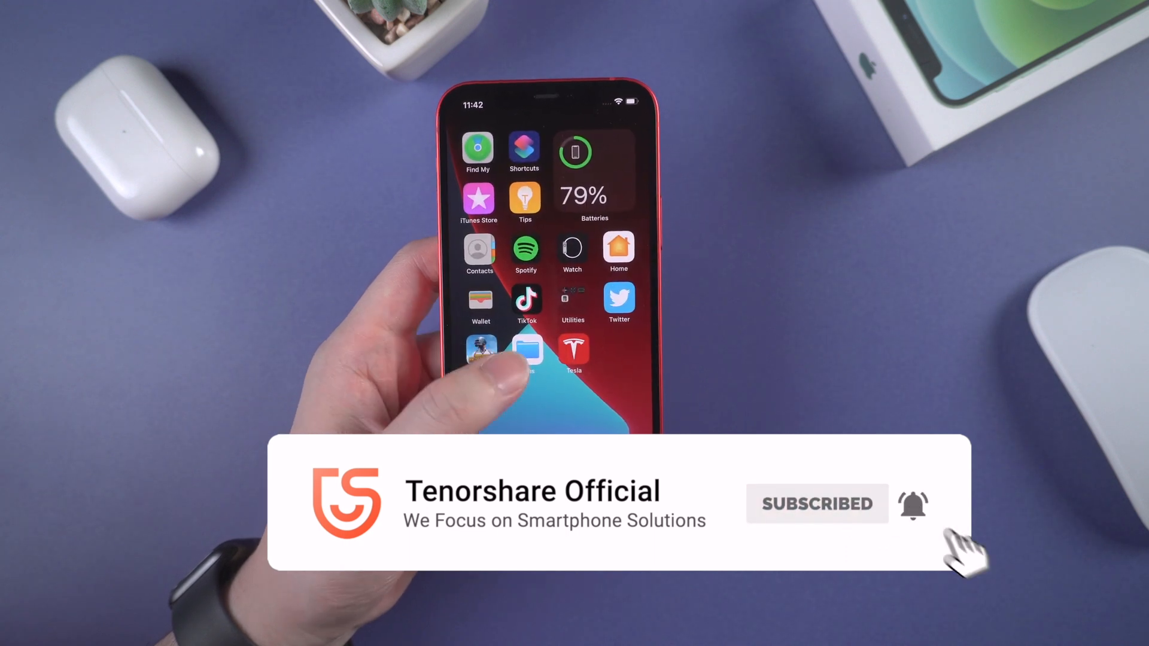